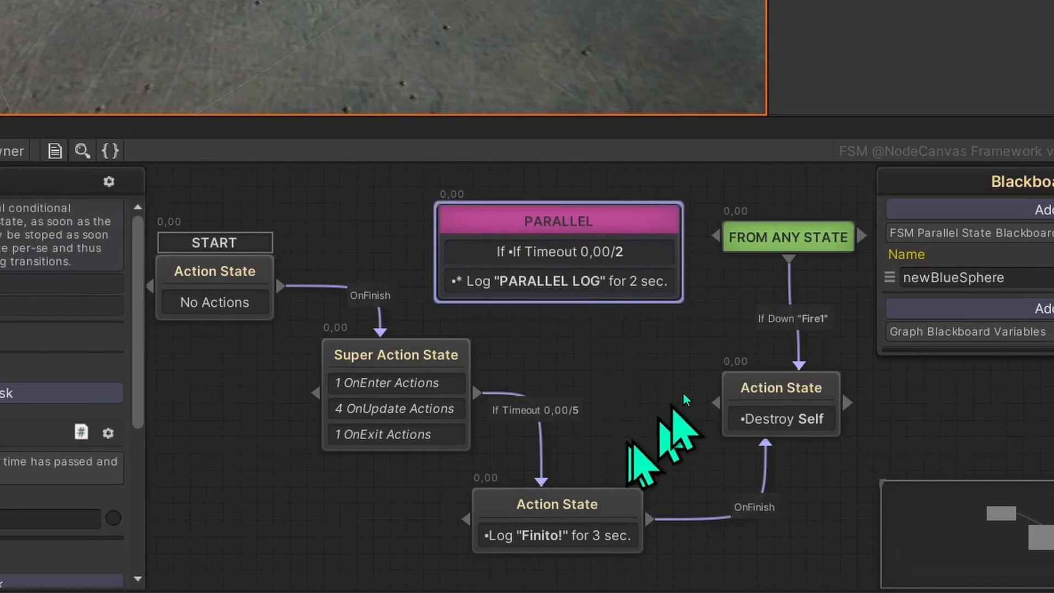
- Select the PARALLEL node and collapse its 2-second Timeout condition to reveal the PARALLEL LOG Debug Log action
left_click(532, 222)
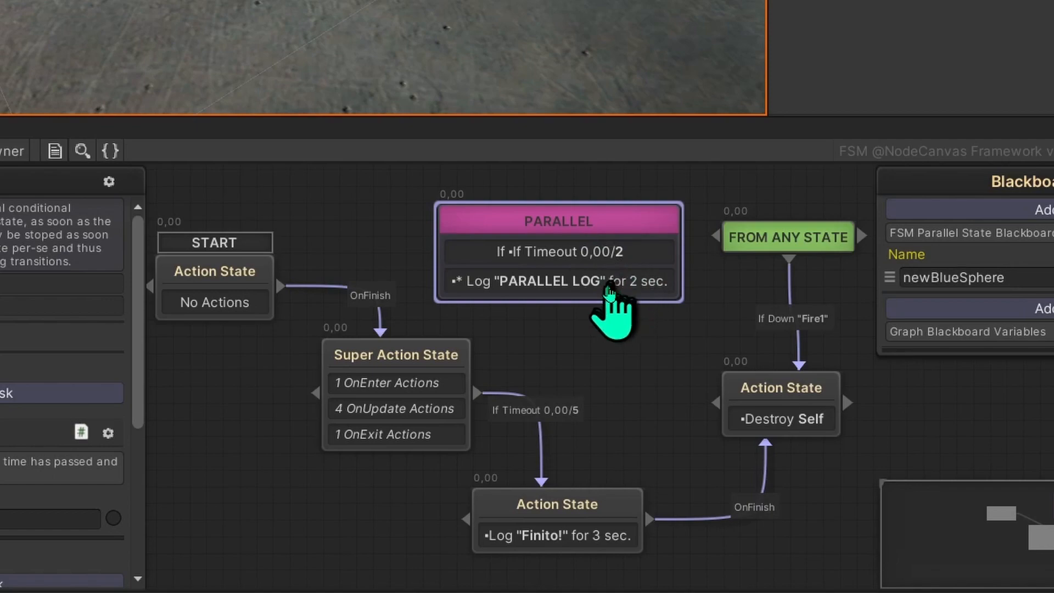
left_click(558, 221)
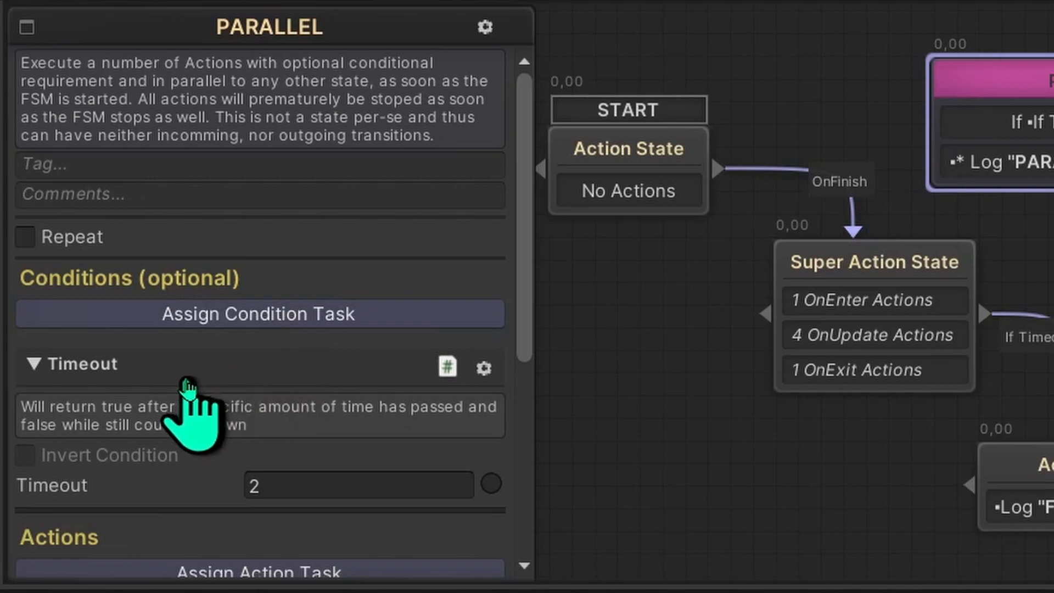
left_click(35, 364)
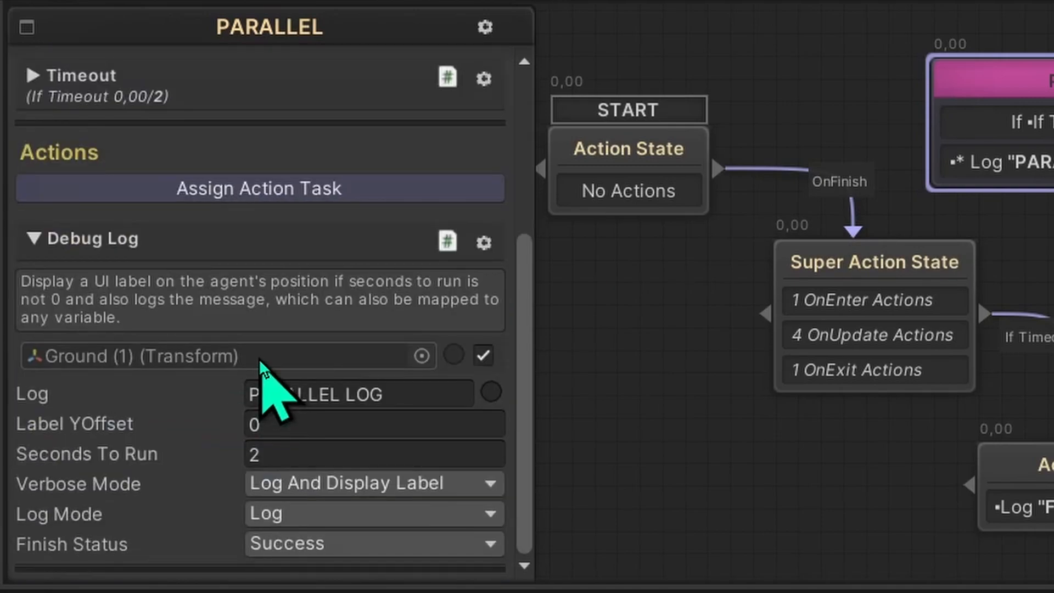
mouse_move(219, 333)
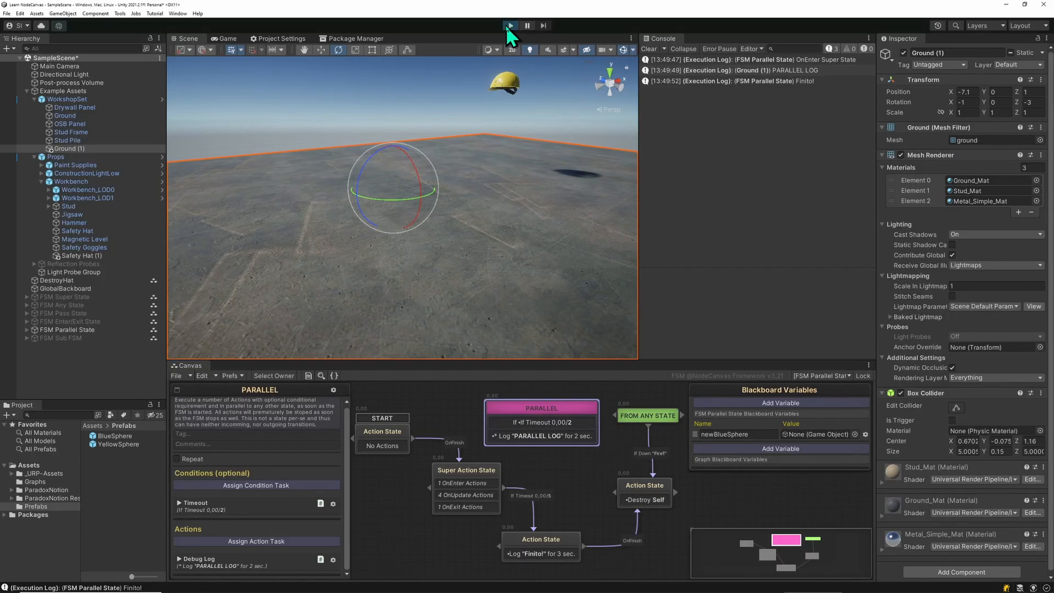
- Enter Play mode so the console logs OnEnter Super State, PARALLEL LOG and Finito!, then stop
left_click(509, 25)
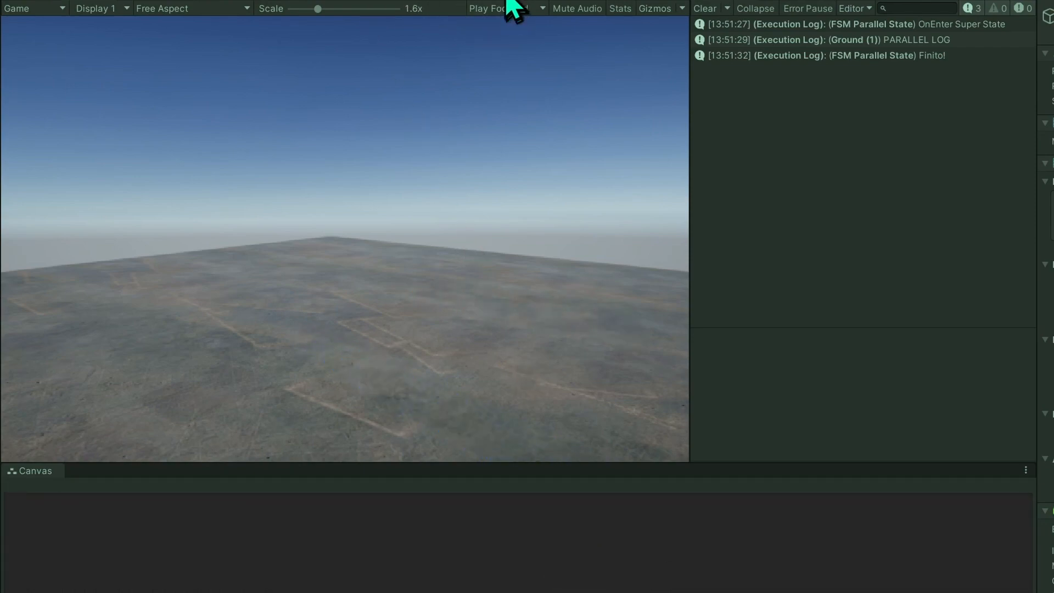
left_click(512, 26)
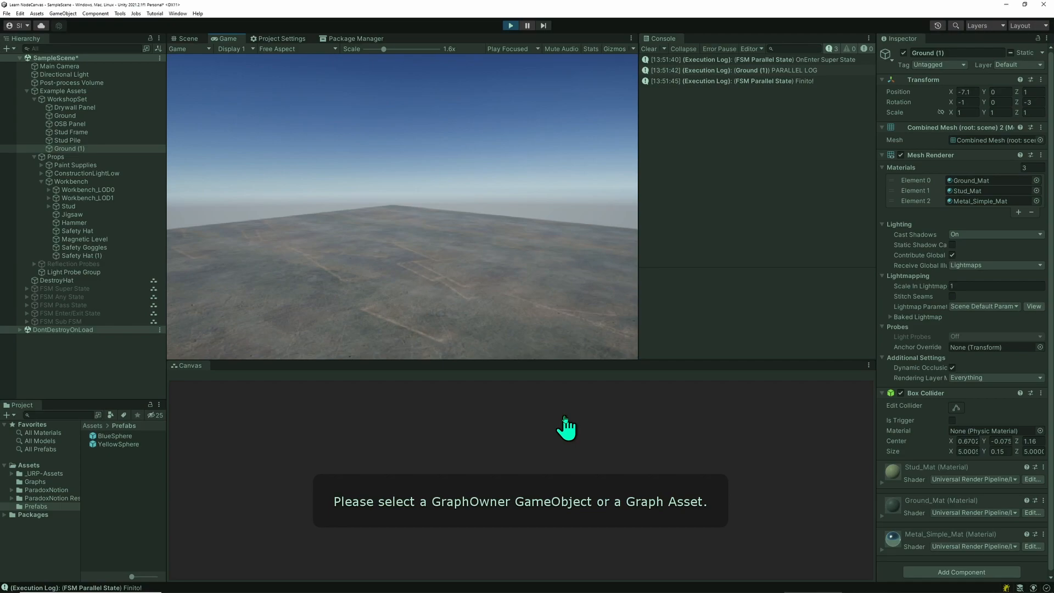
mouse_move(565, 429)
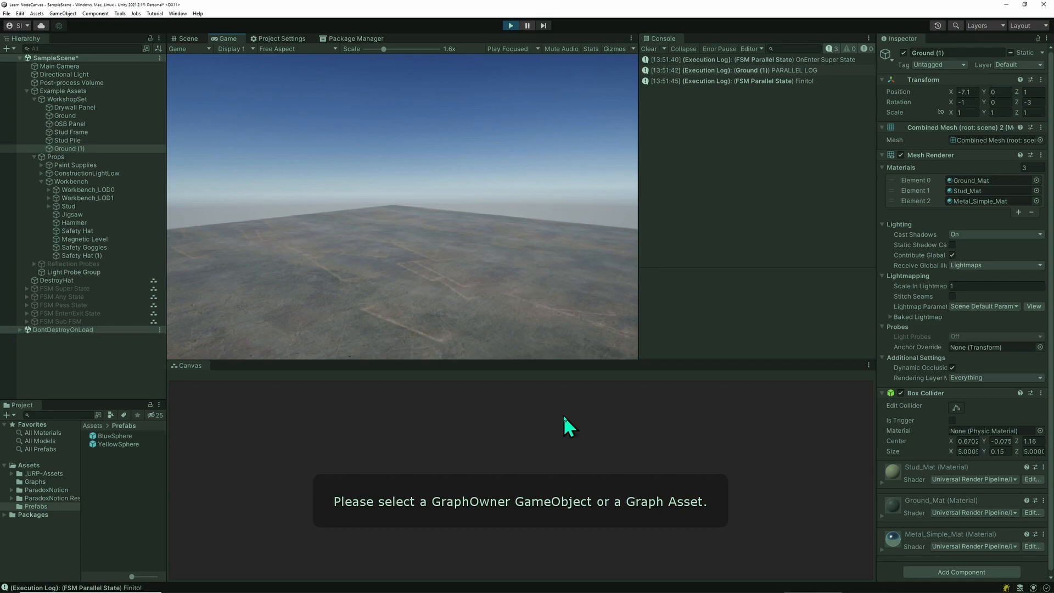